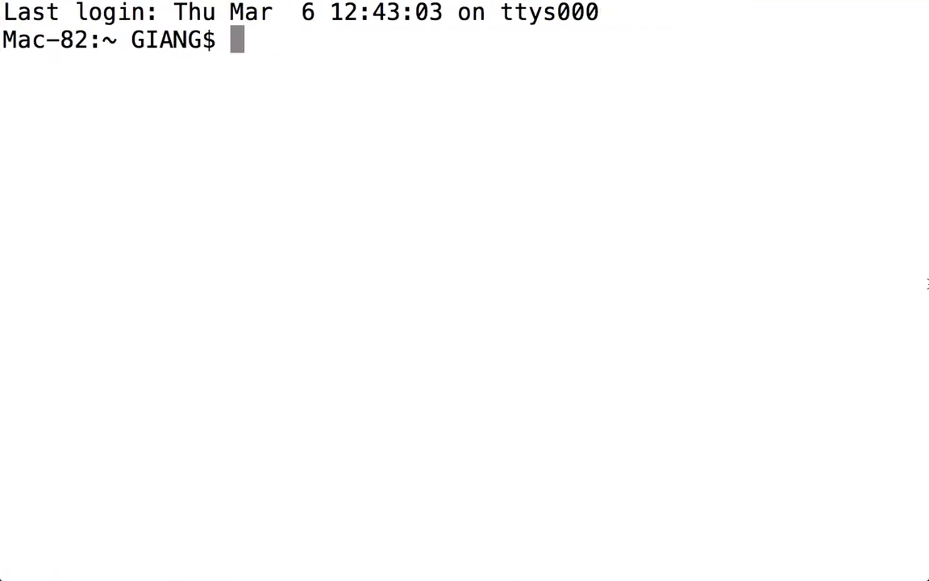
- Run 'python /Maze.py 5 30' in Terminal to open the maze window
type("p")
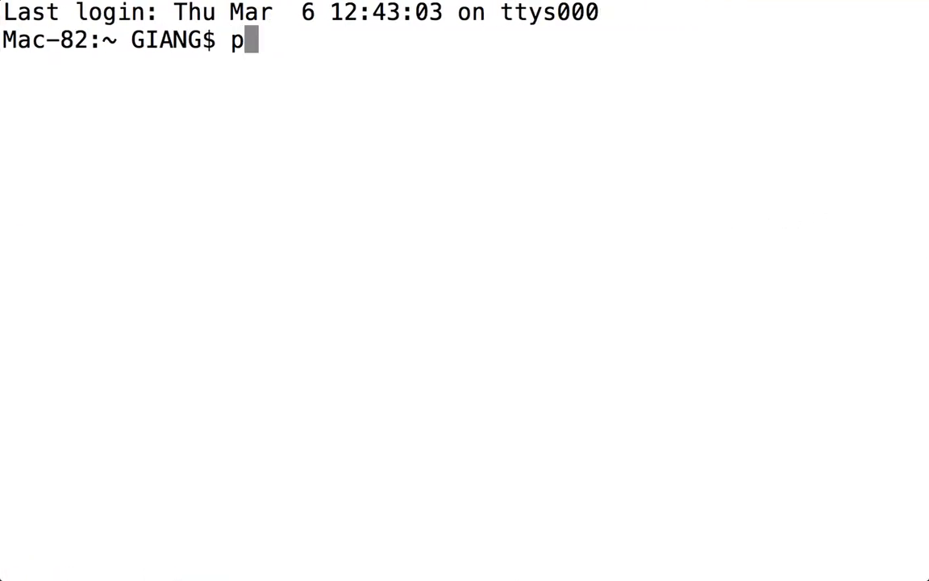
type("ython")
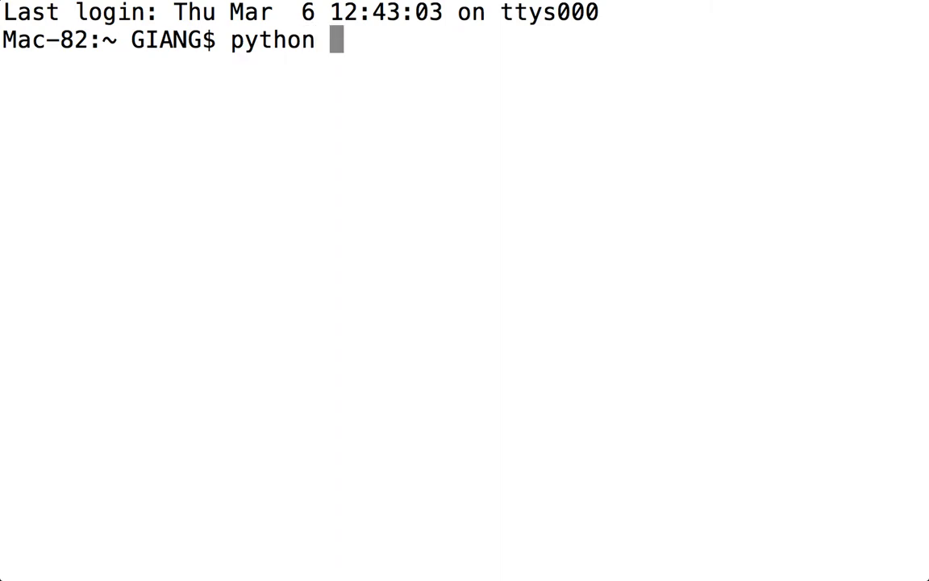
type("/Maze.")
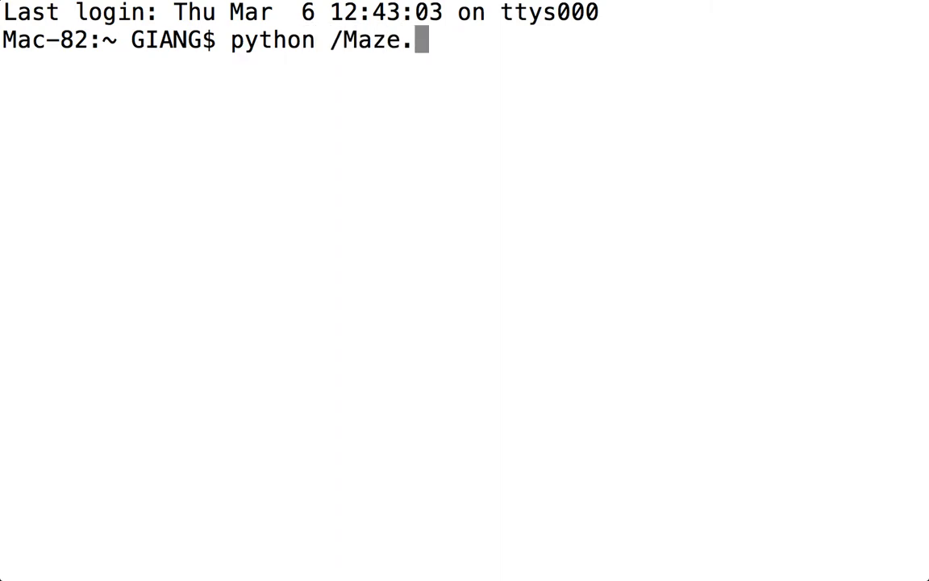
type("py")
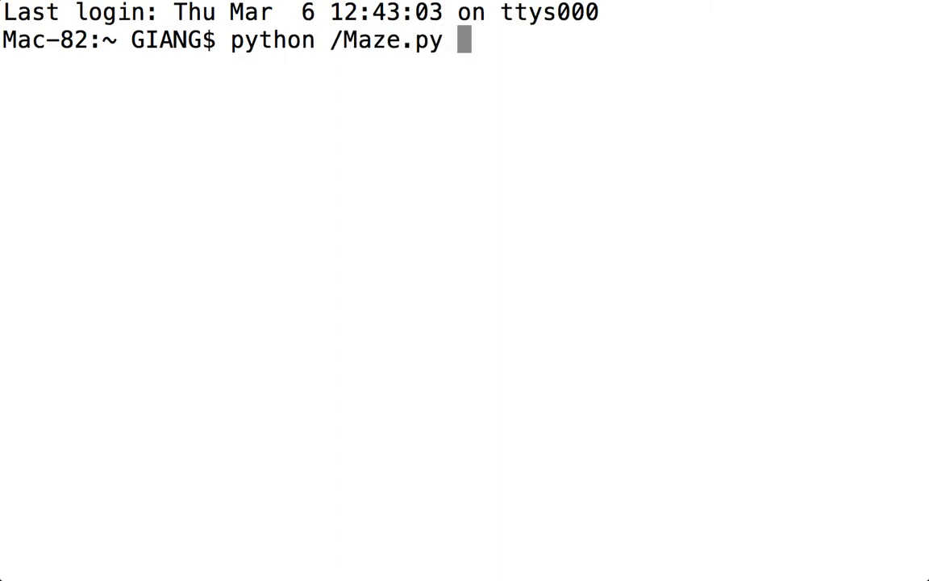
type("5 30")
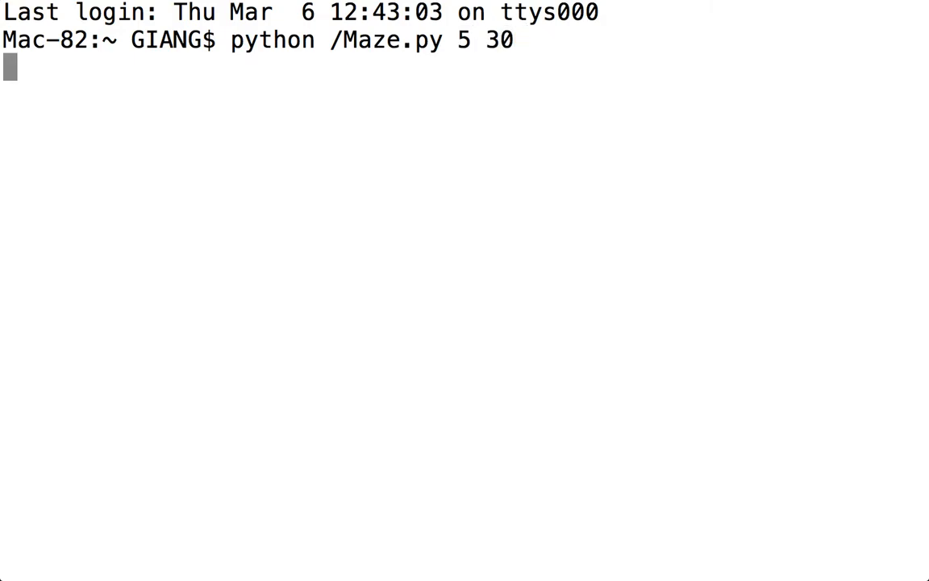
key("Return")
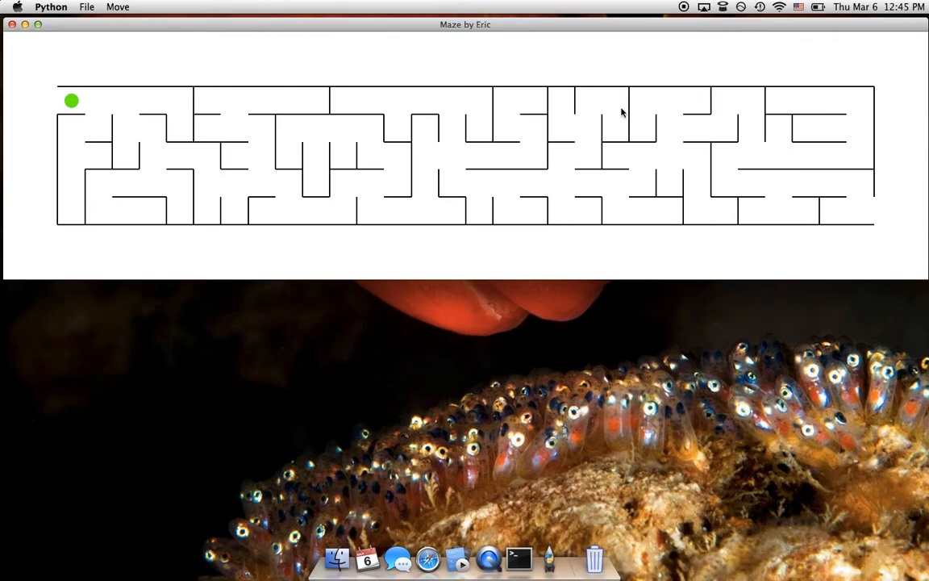
mouse_move(139, 62)
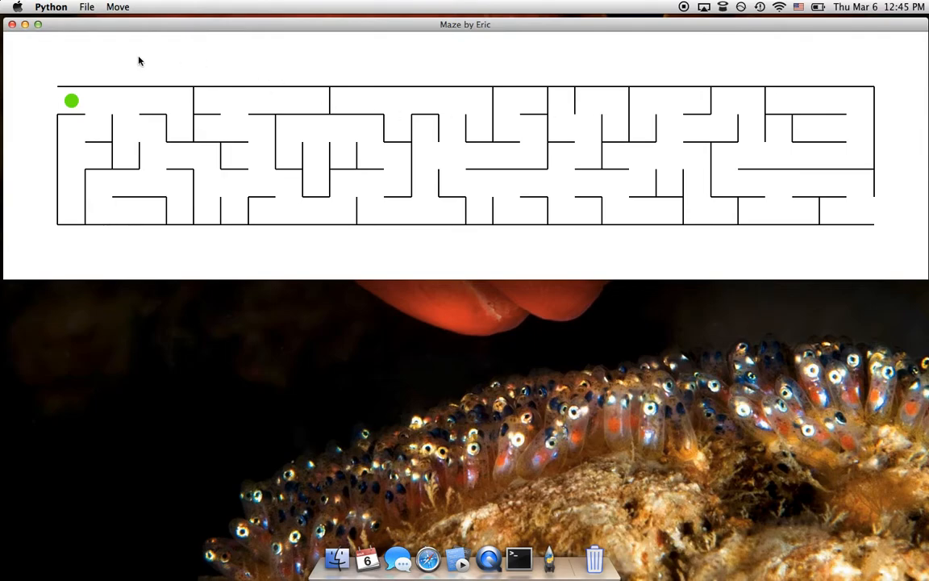
- Go back to the Main Menu and start a College Dropout level maze
left_click(85, 8)
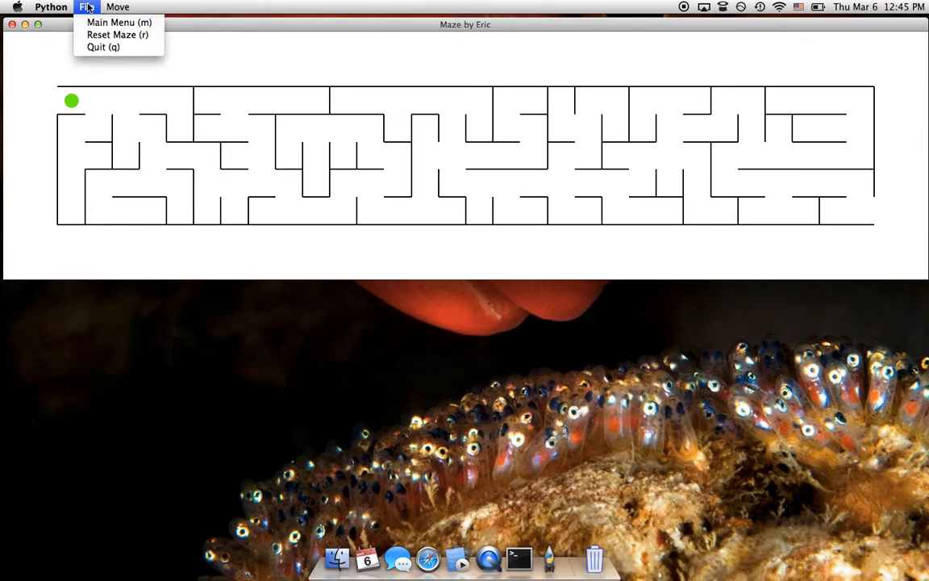
mouse_move(119, 22)
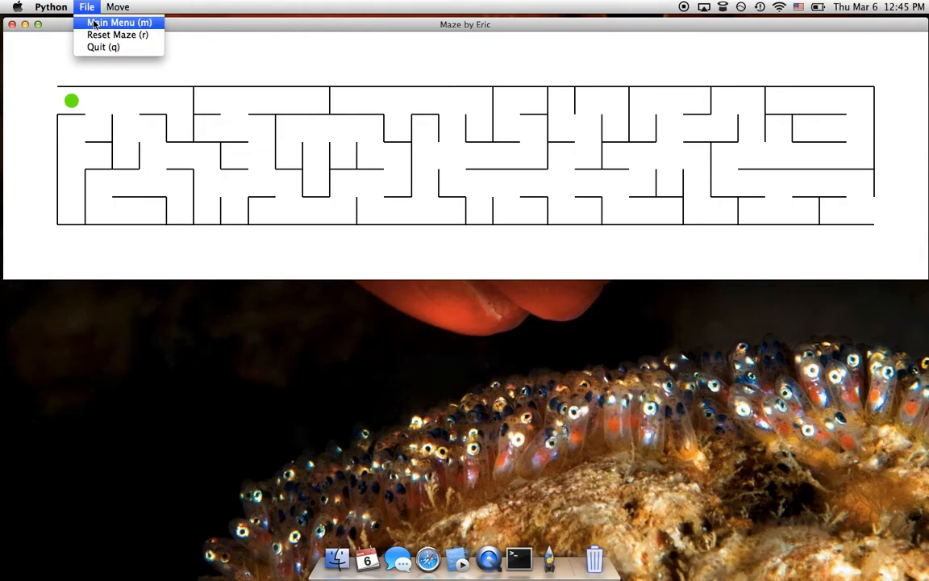
left_click(118, 22)
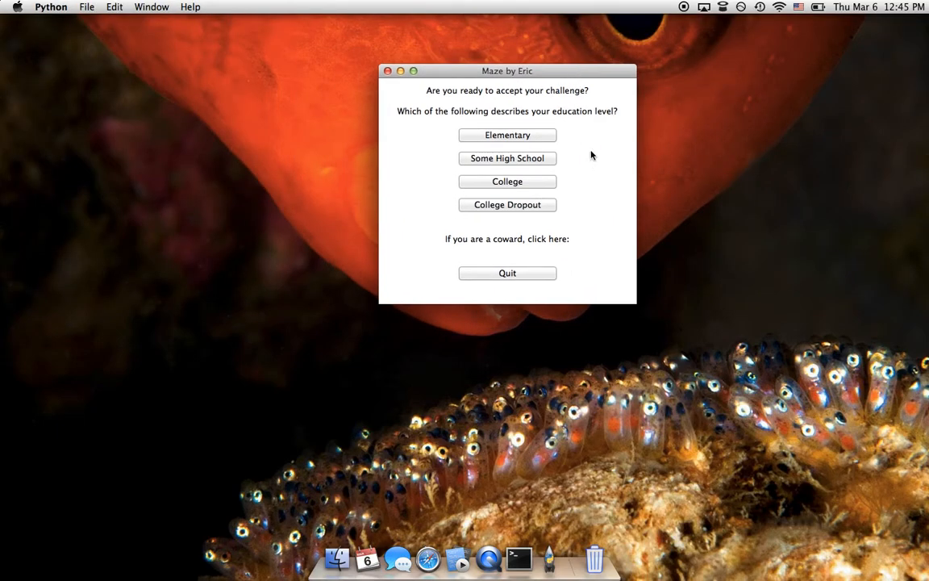
mouse_move(538, 208)
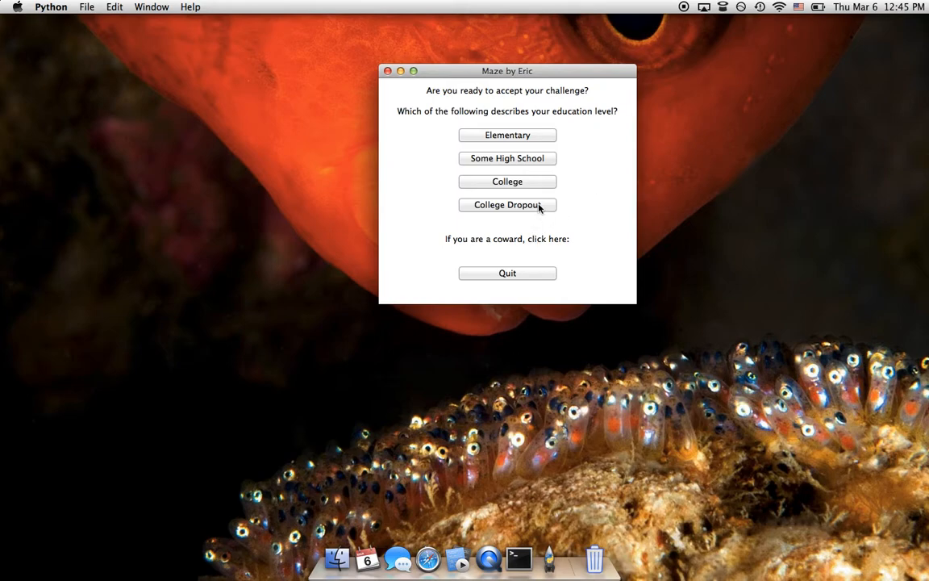
left_click(508, 204)
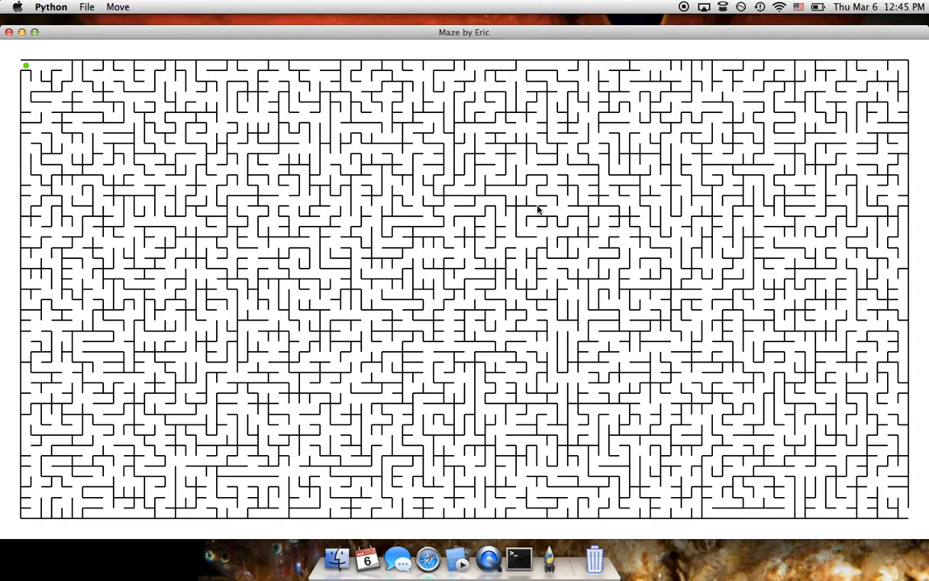
- Move the ball down and right, then restart at Some High School level
key("Down")
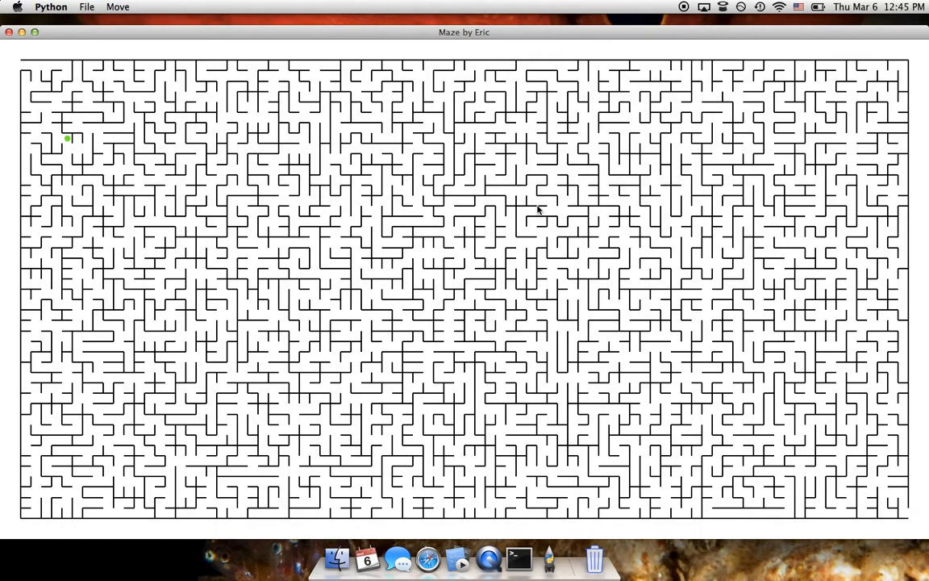
key("Right")
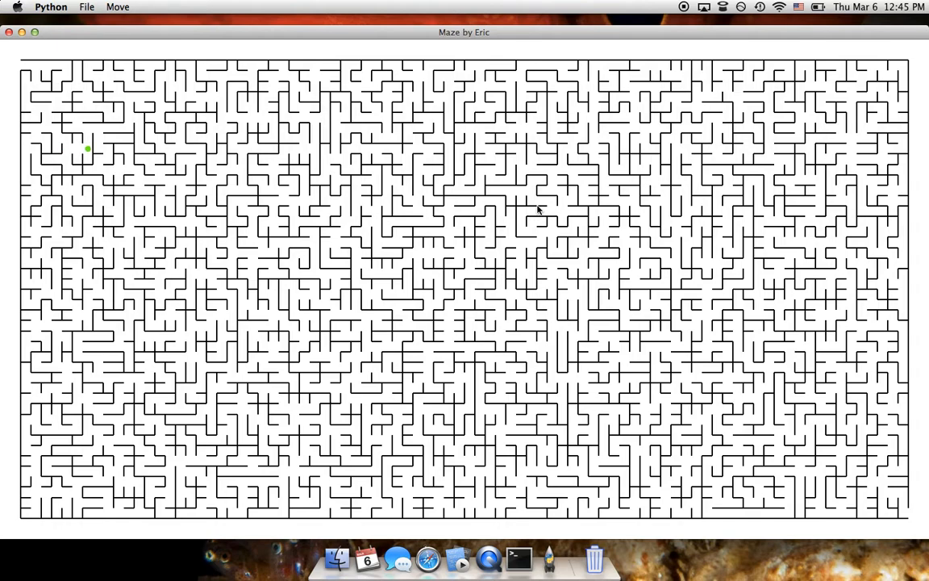
left_click(84, 8)
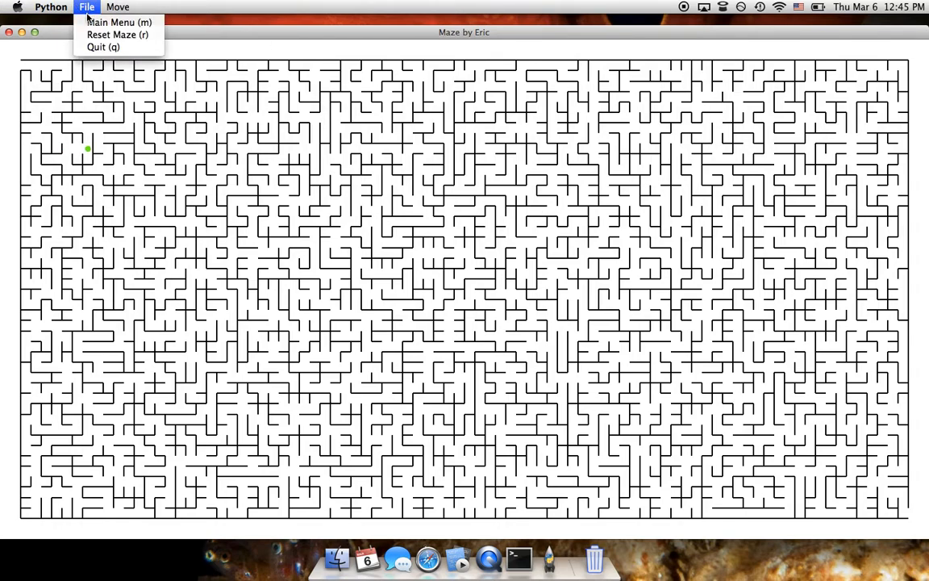
mouse_move(119, 21)
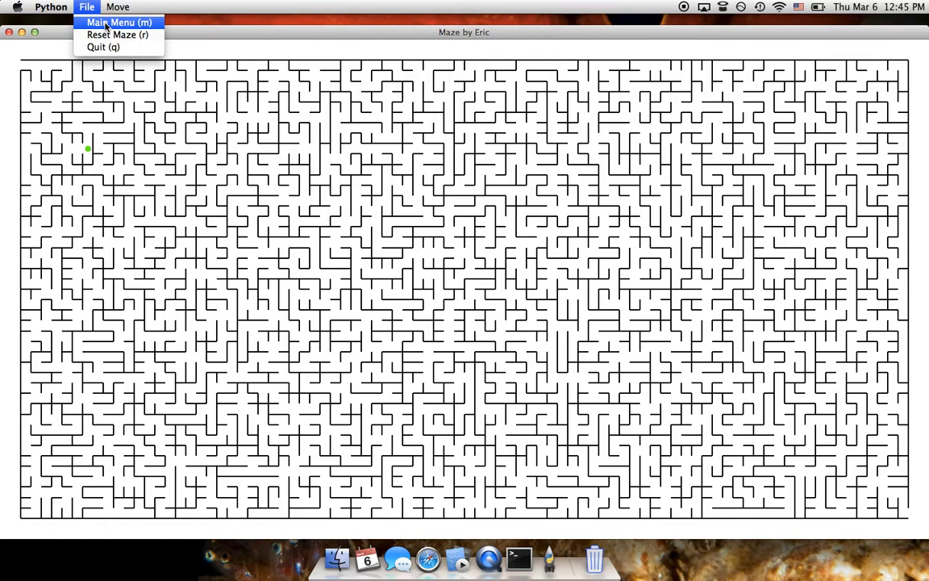
left_click(119, 22)
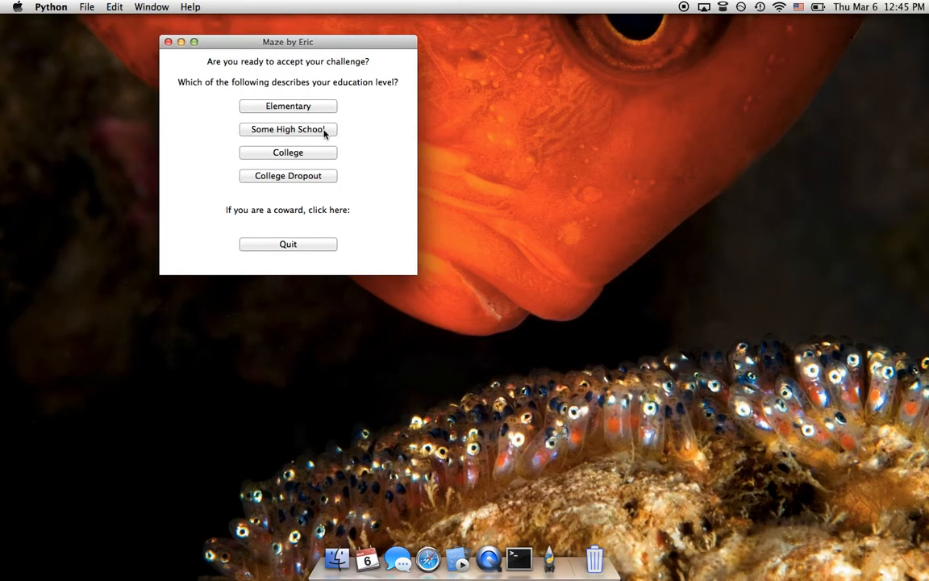
left_click(287, 129)
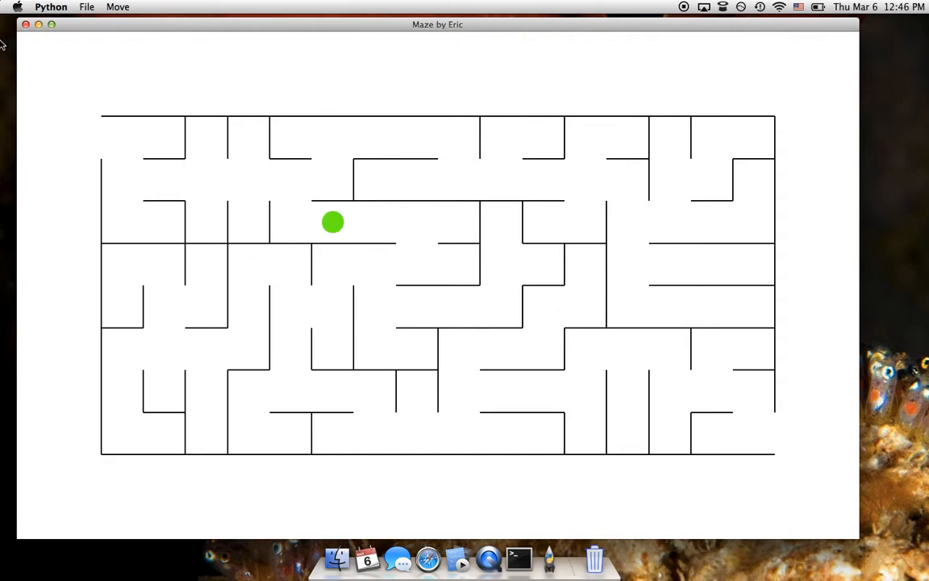
- Choose Reset Maze from the File menu to regenerate the layout
left_click(84, 7)
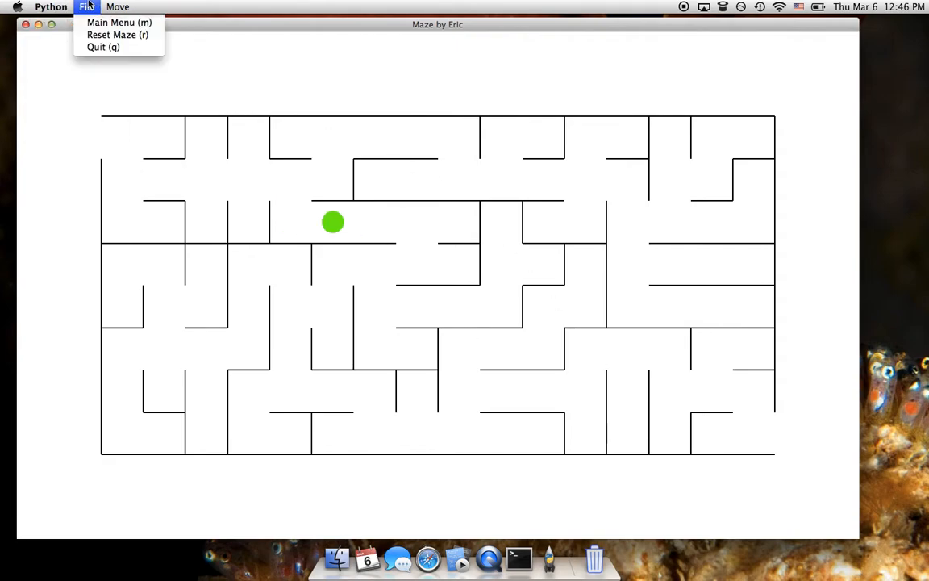
left_click(113, 35)
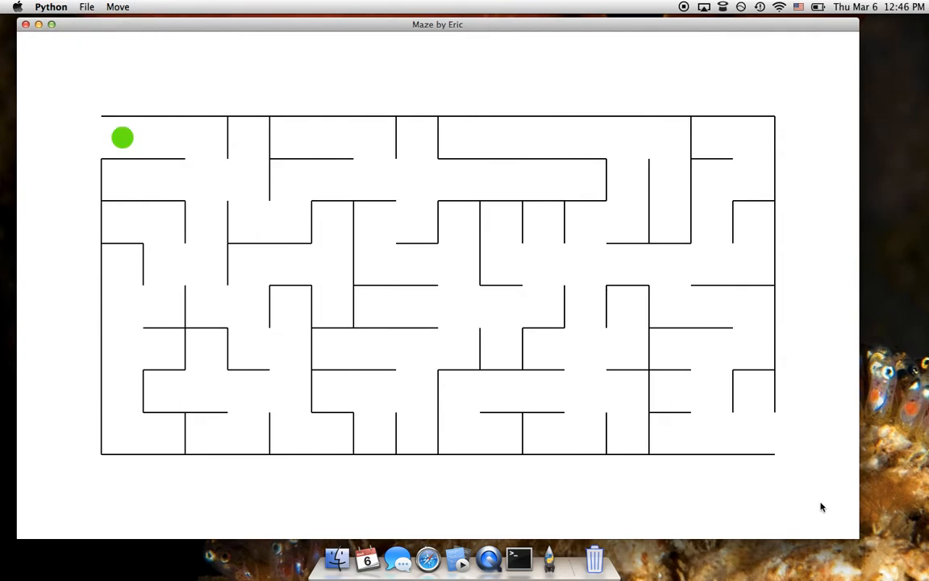